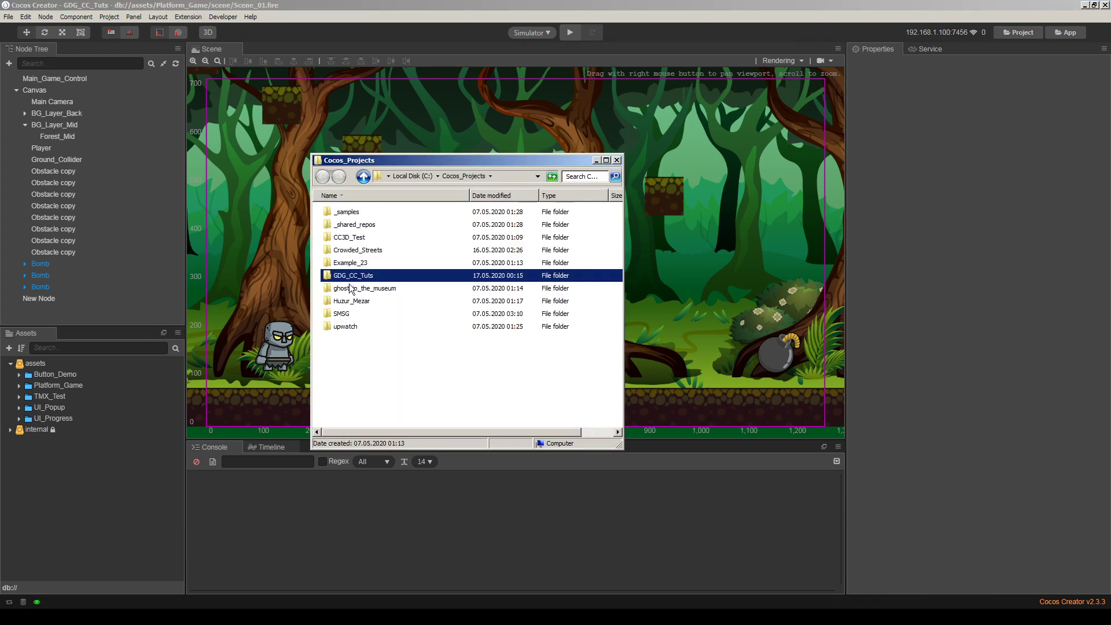
Step: Open GDG_CC_Tuts and then its packages folder in Explorer
double_click(353, 275)
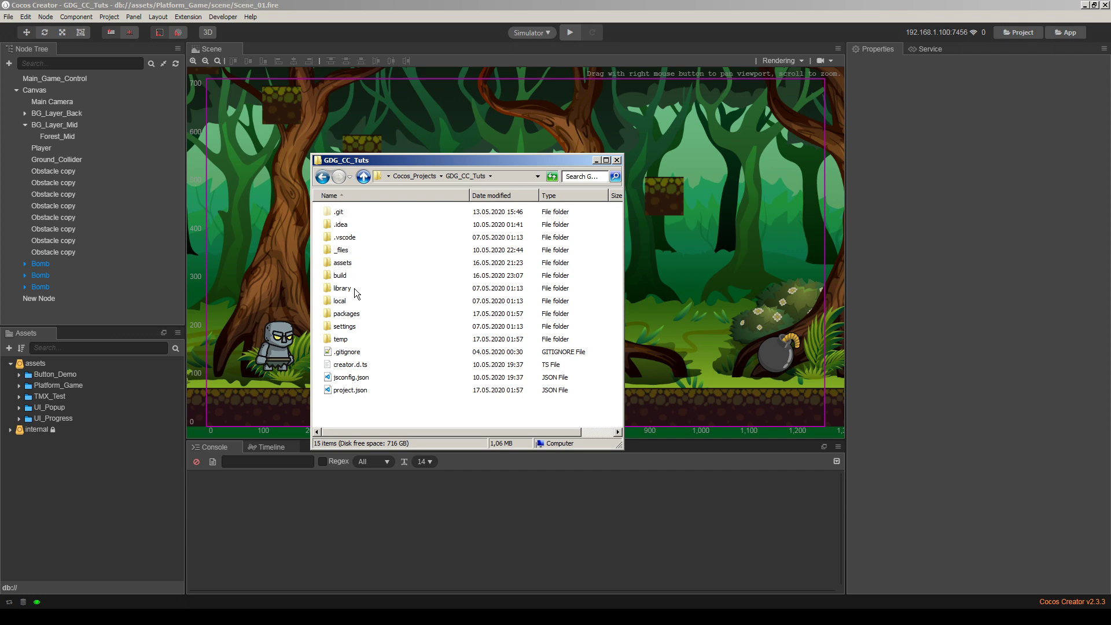
mouse_move(348, 302)
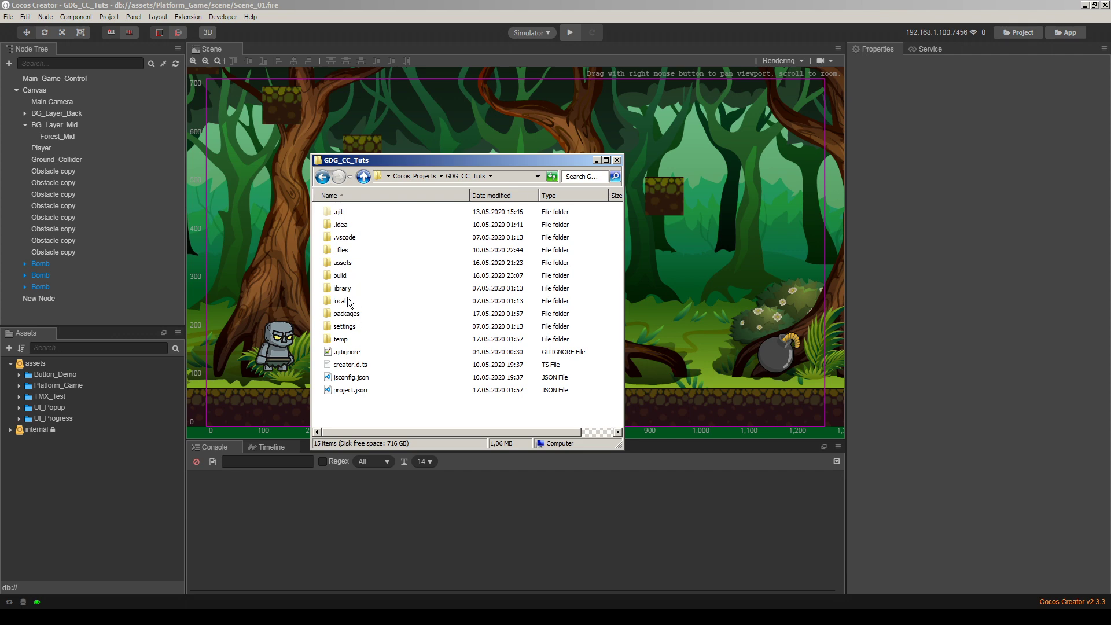
click(346, 313)
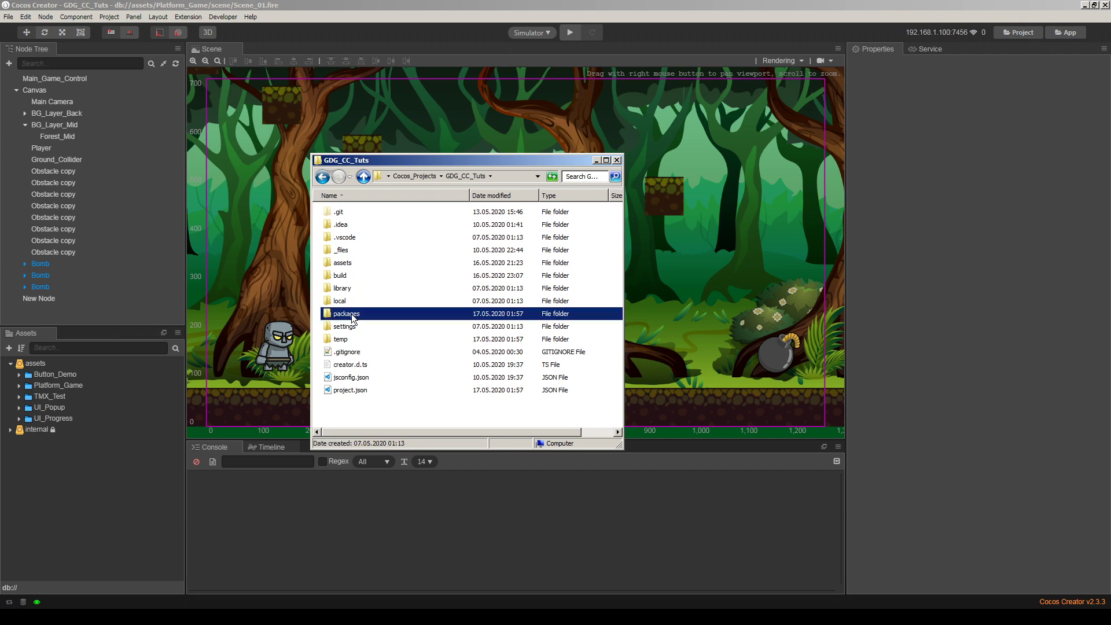
double_click(347, 313)
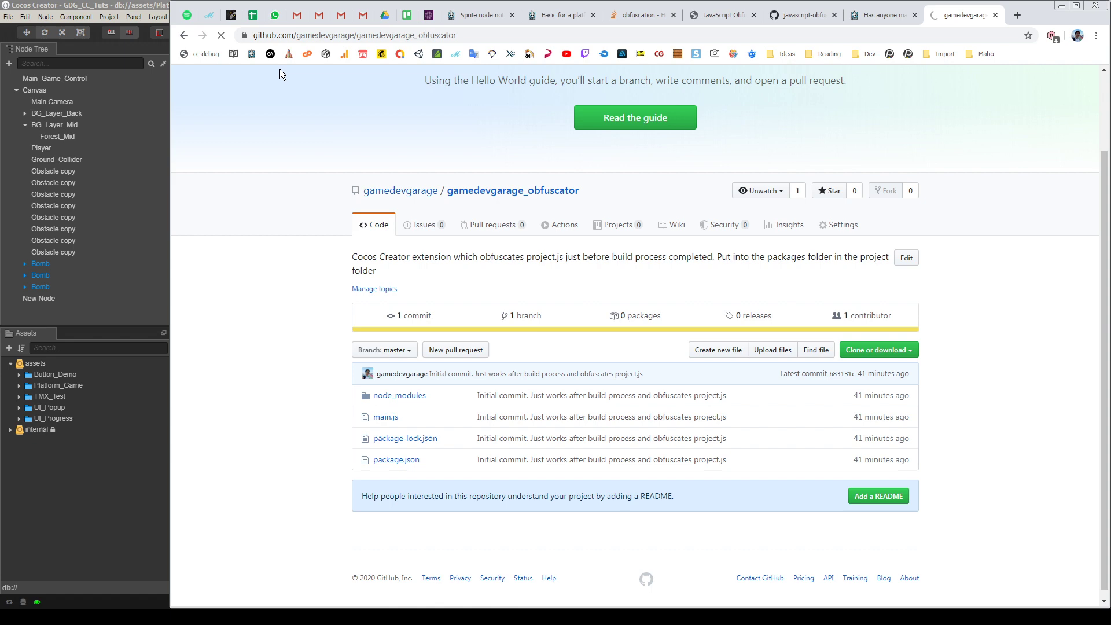
Step: Open the gamedevgarage_obfuscator repository from the gamedevgarage profile and download its ZIP
click(398, 189)
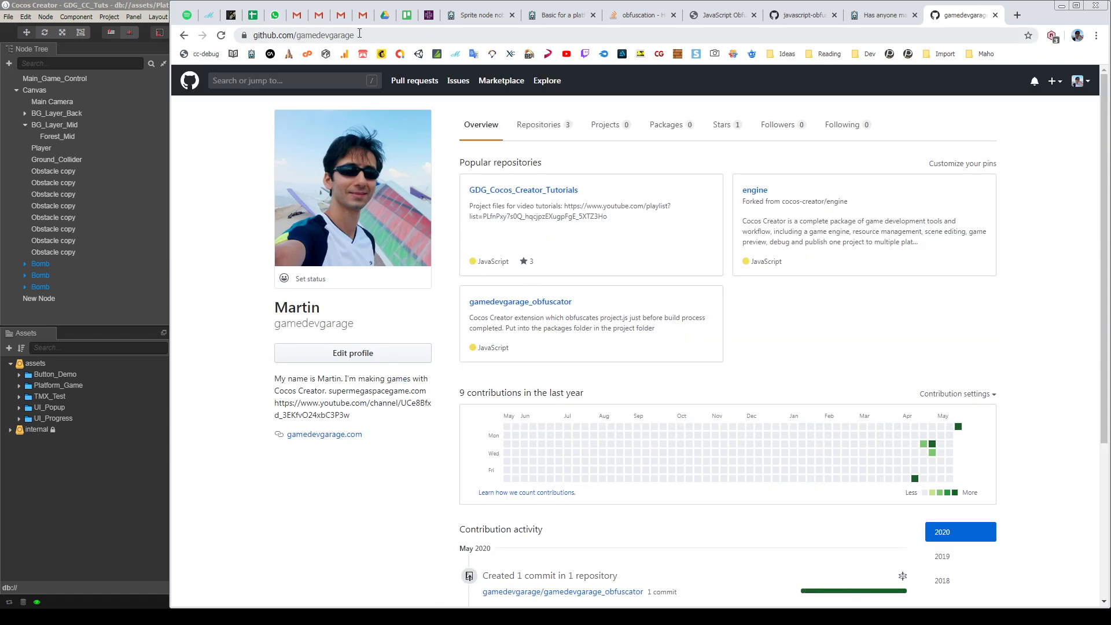
mouse_move(206, 278)
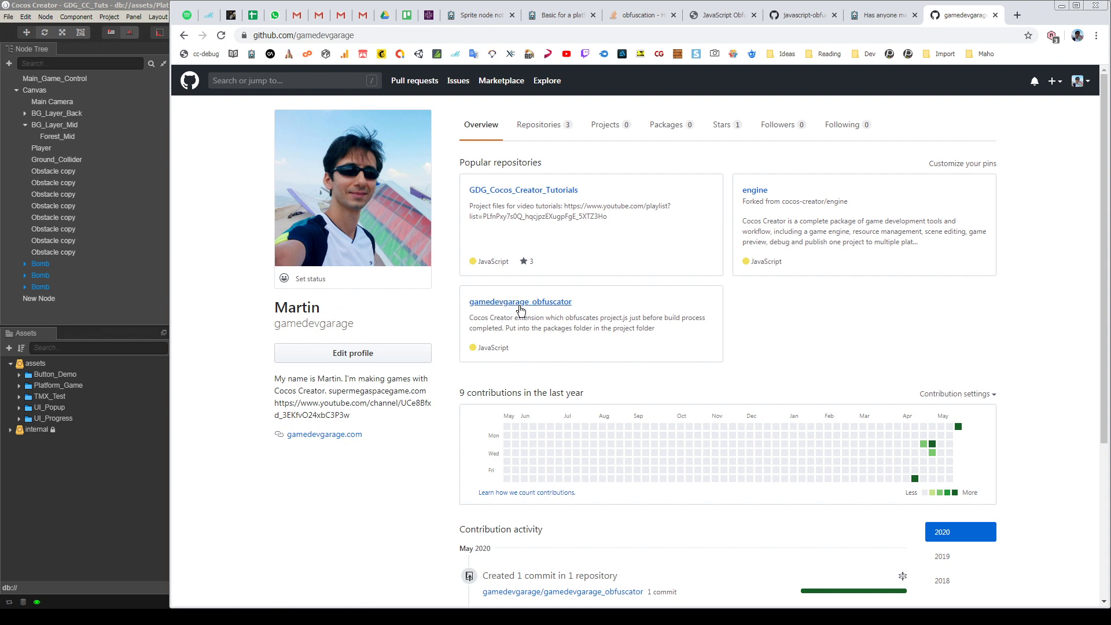
click(520, 301)
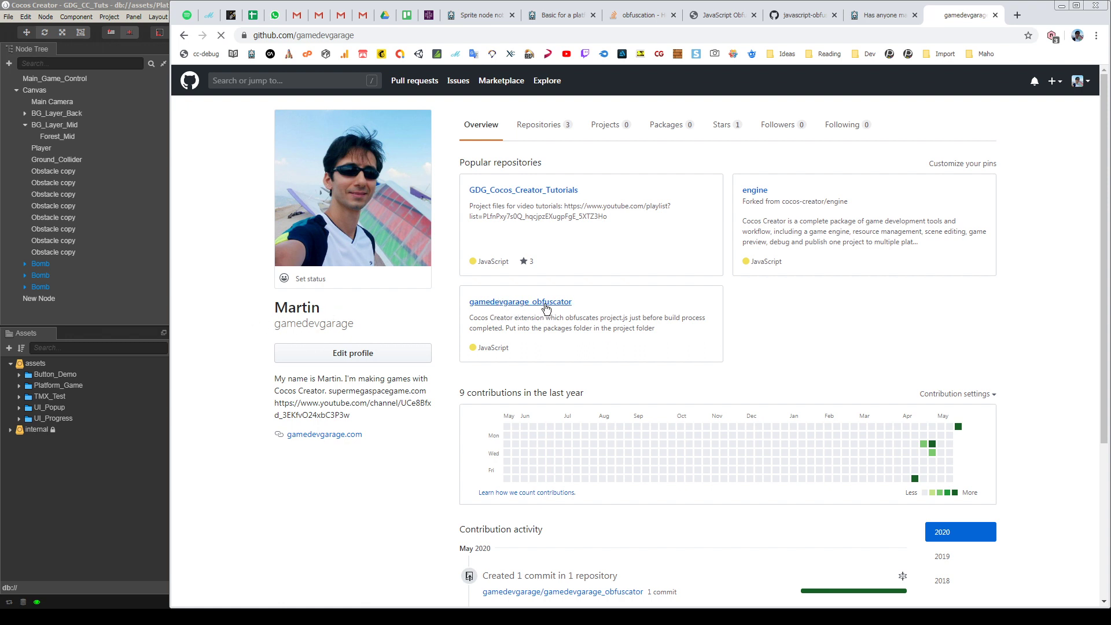
click(520, 300)
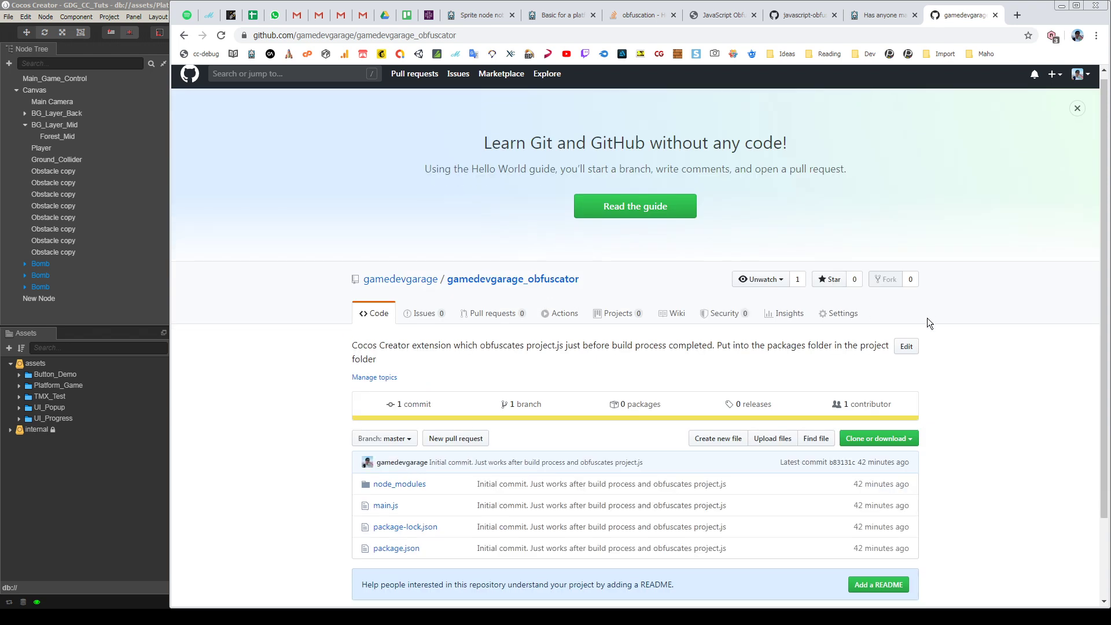
click(875, 341)
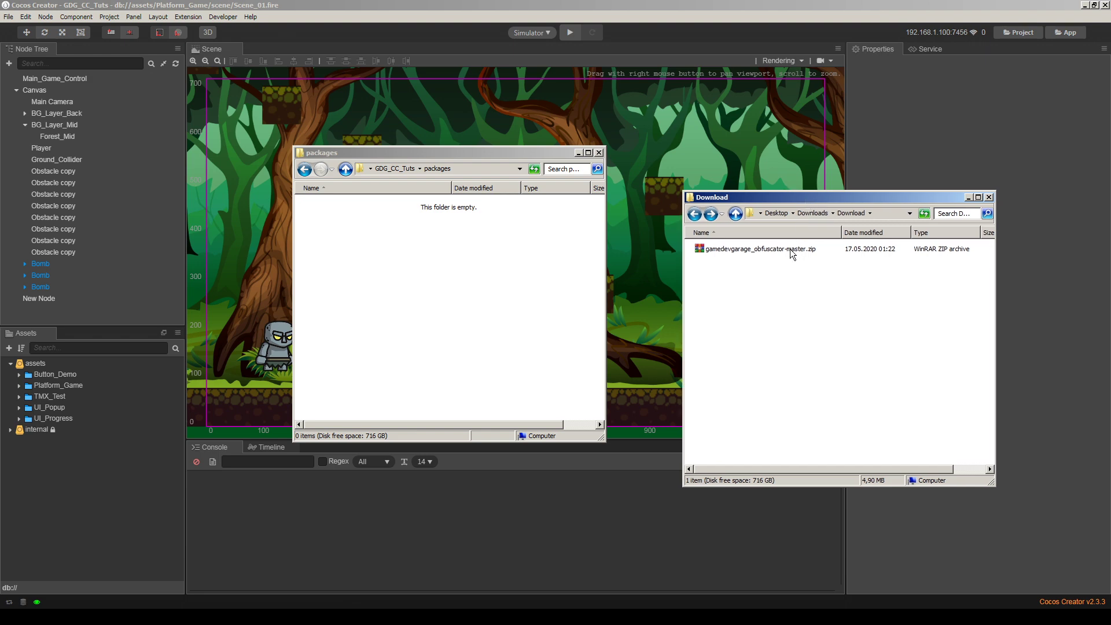
Step: Extract gamedevgarage_obfuscator-master.zip to its own folder and open the extracted folder
click(758, 249)
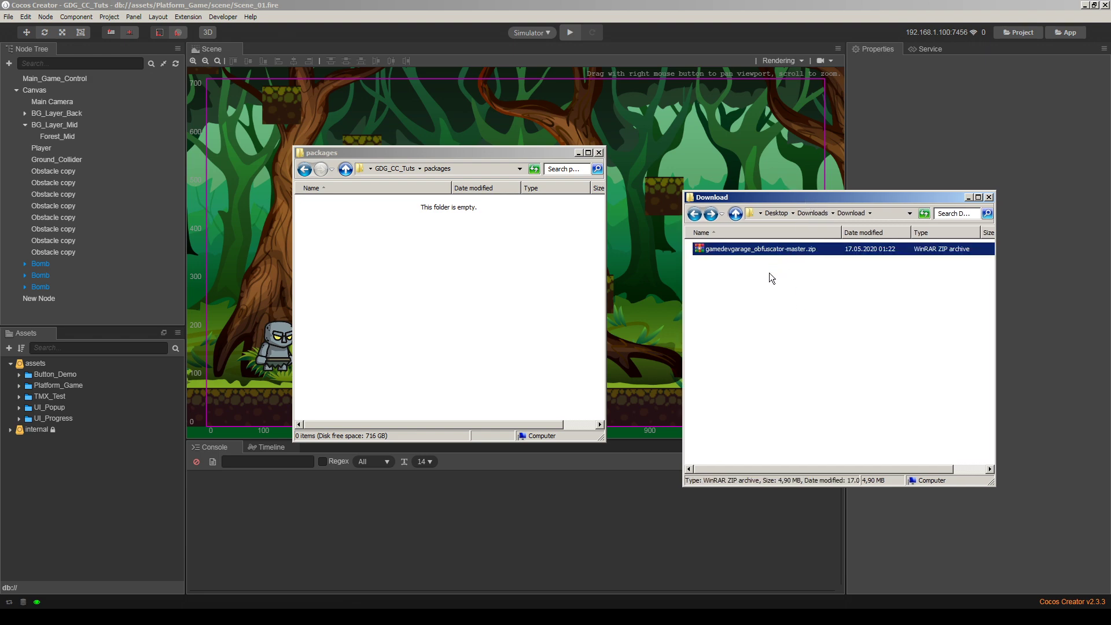
right_click(758, 249)
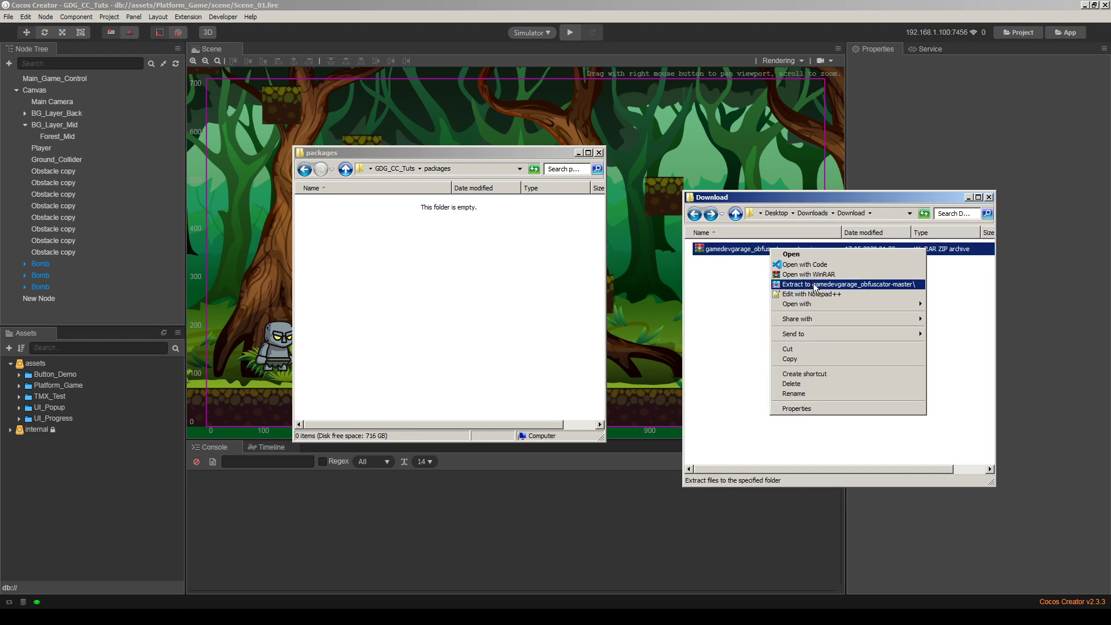
click(848, 285)
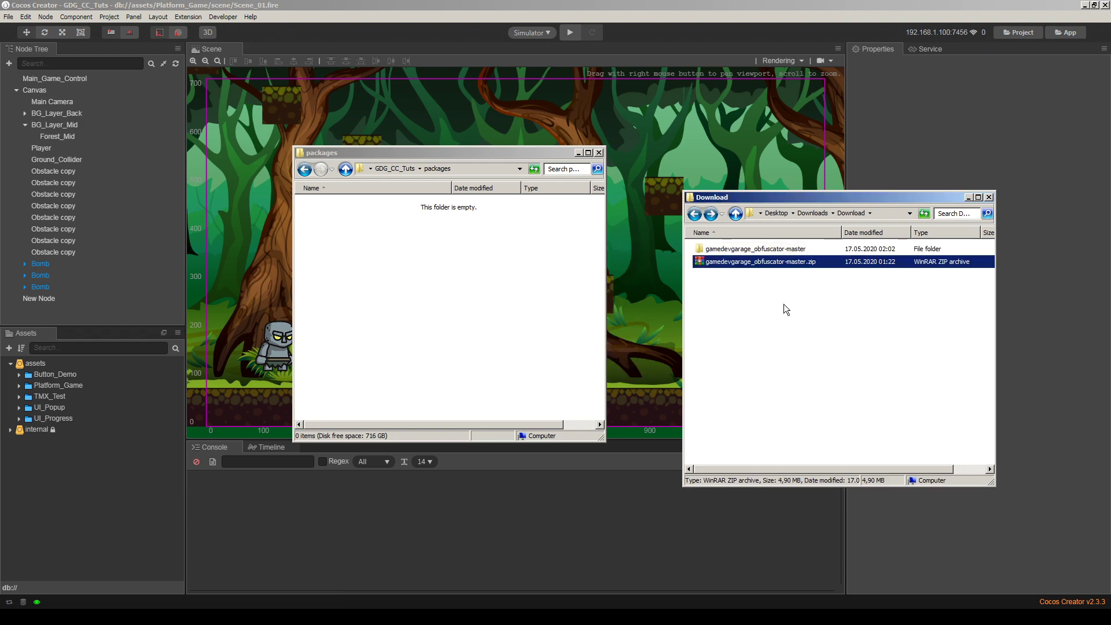
double_click(755, 248)
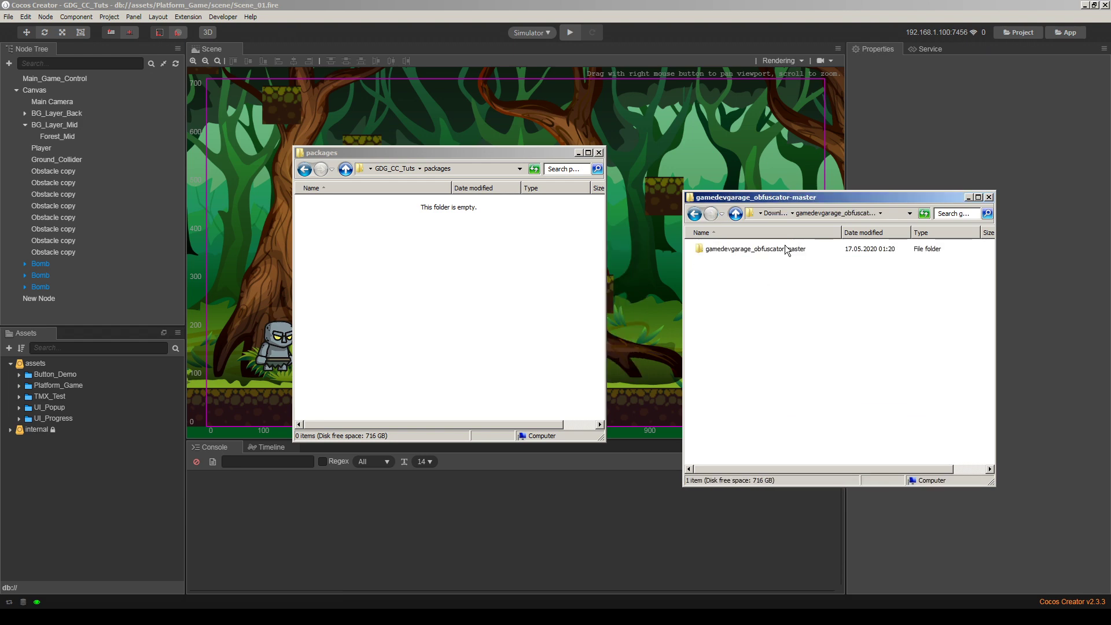
mouse_move(711, 217)
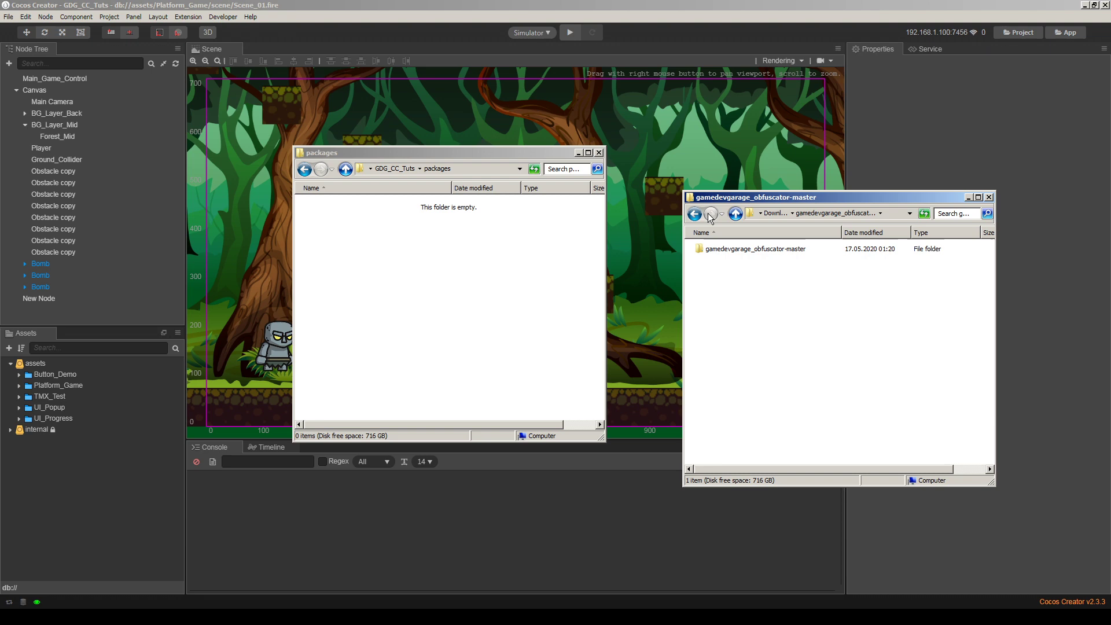
double_click(754, 249)
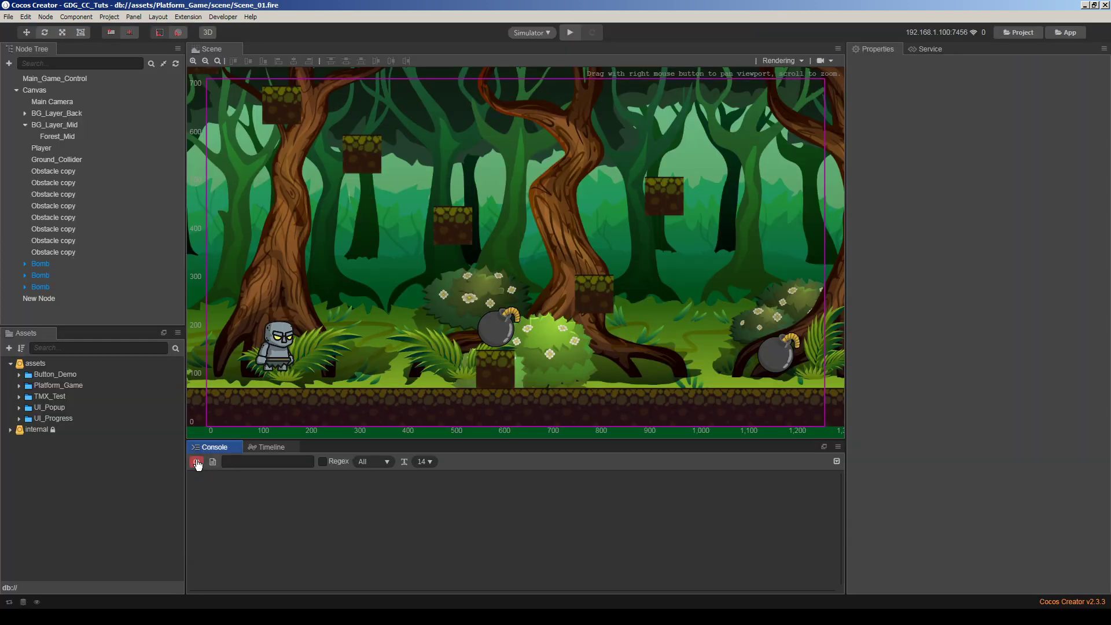
Step: Clear the Cocos Creator console log
click(133, 16)
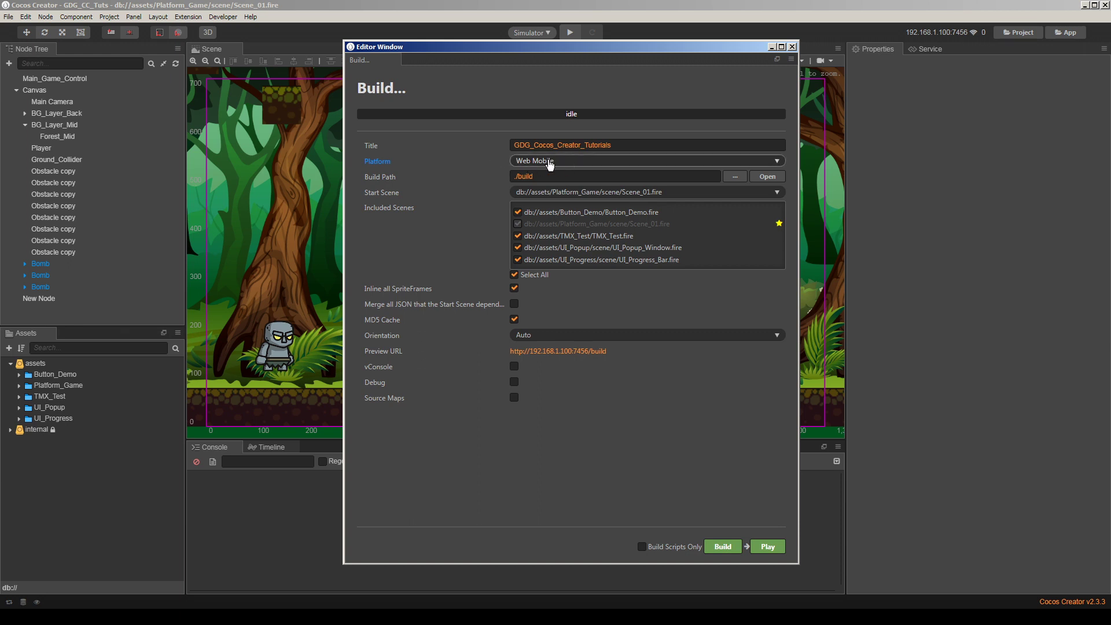
Step: Build for Web Mobile and return to the editor once the build completes
click(613, 176)
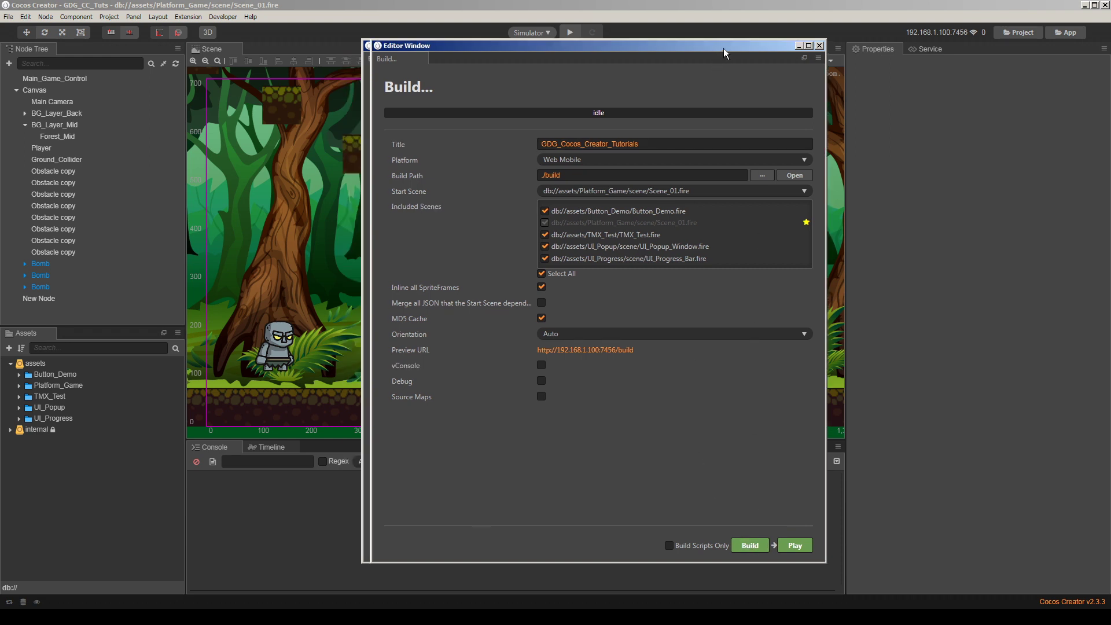
click(750, 545)
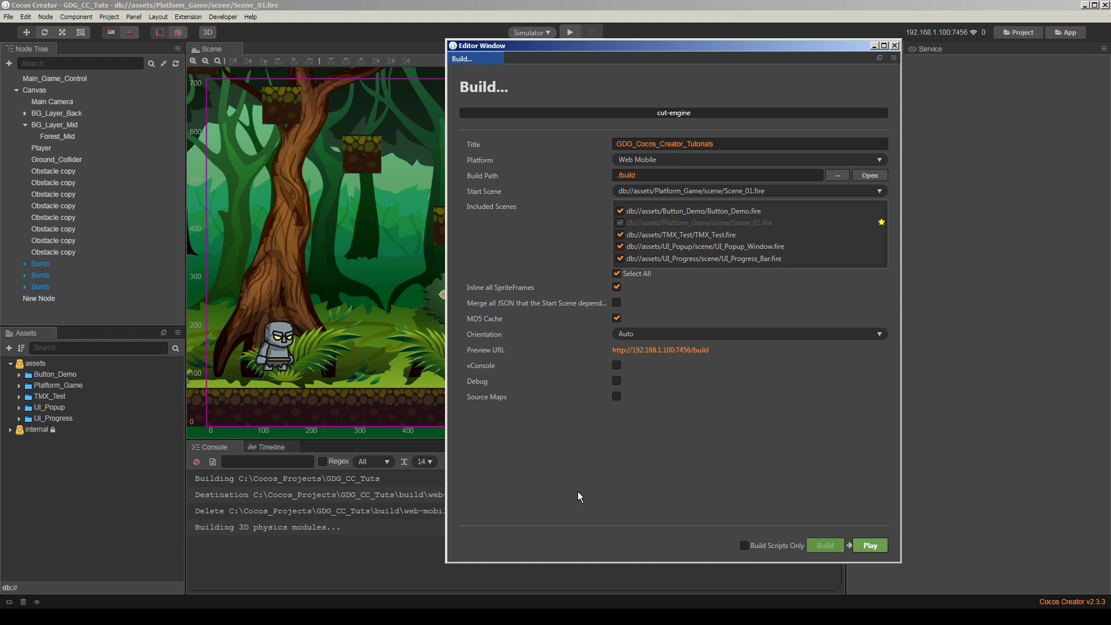
mouse_move(583, 487)
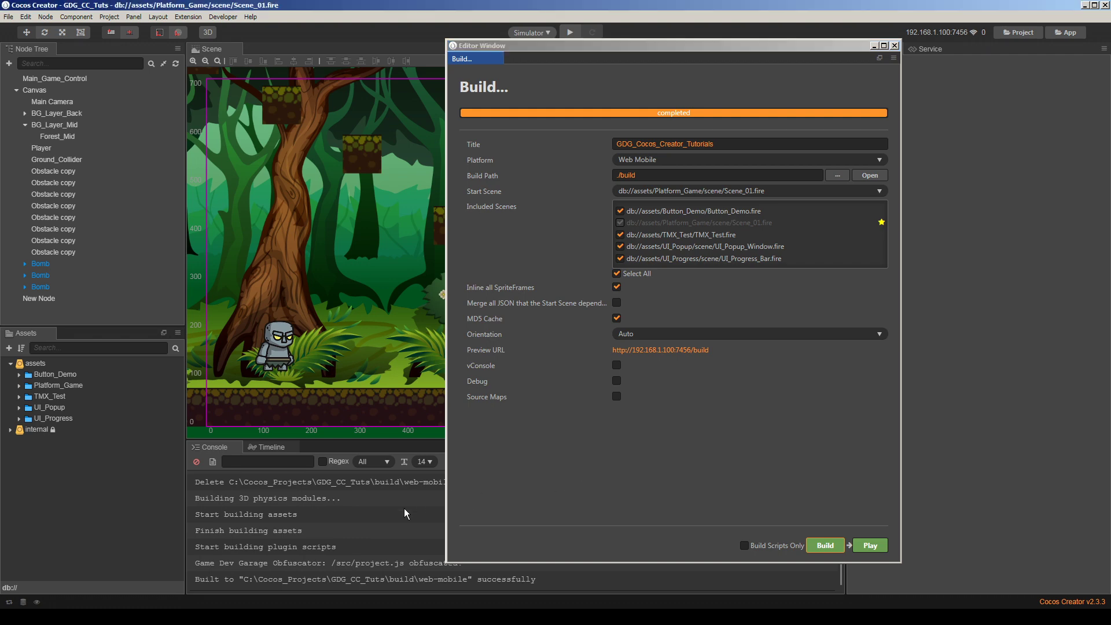
click(896, 45)
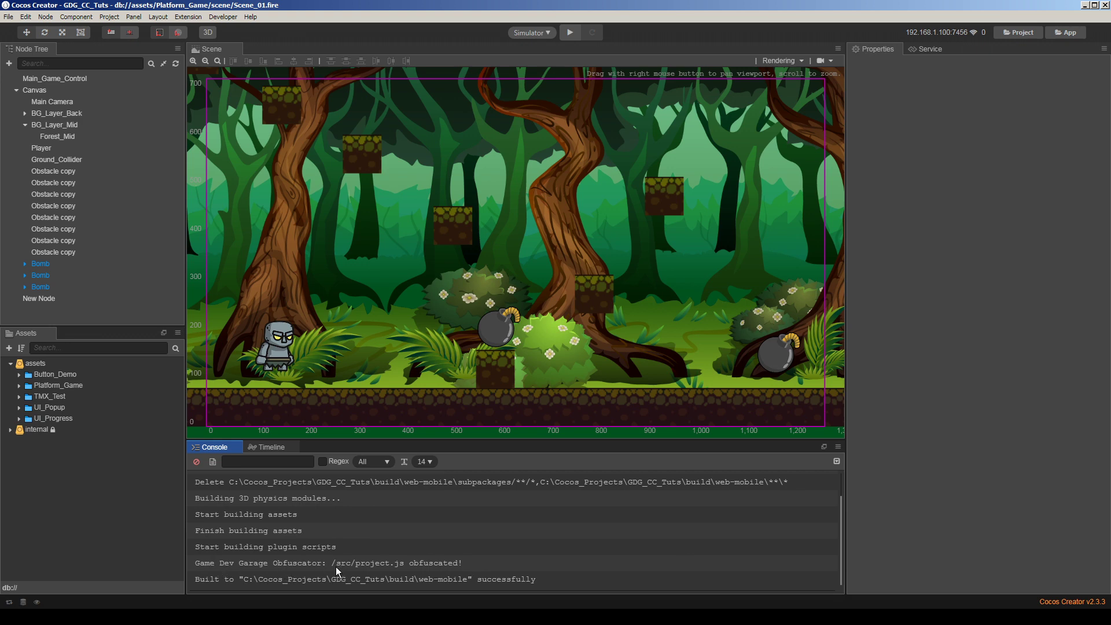
mouse_move(385, 573)
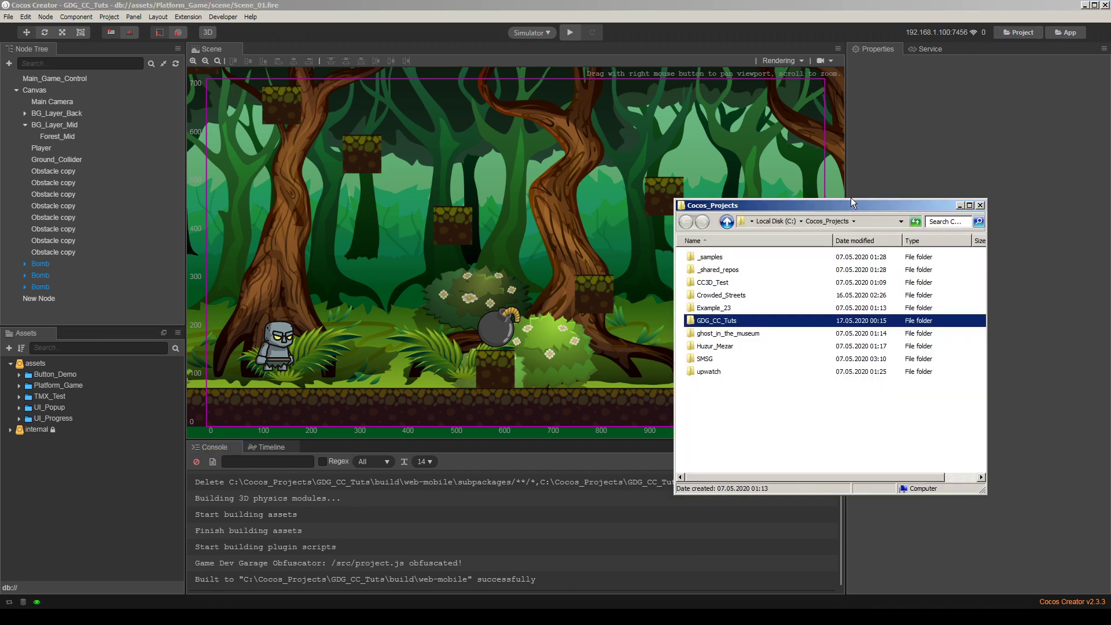
Step: Open project.ce589.js from GDG_CC_Tuts build/web-mobile/src in VS Code
double_click(717, 320)
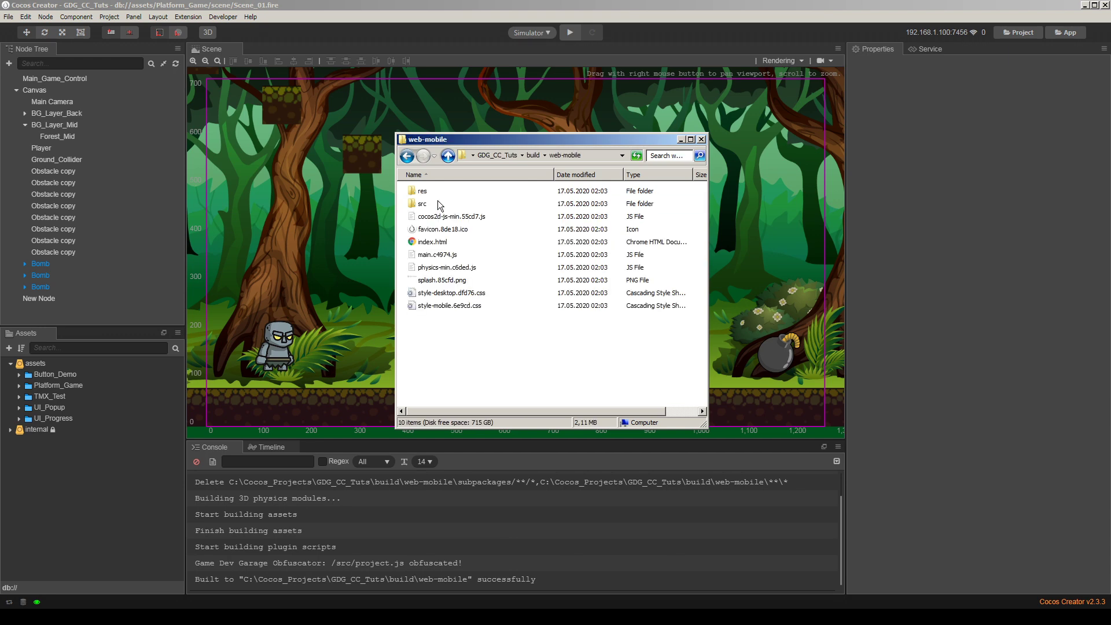
double_click(422, 203)
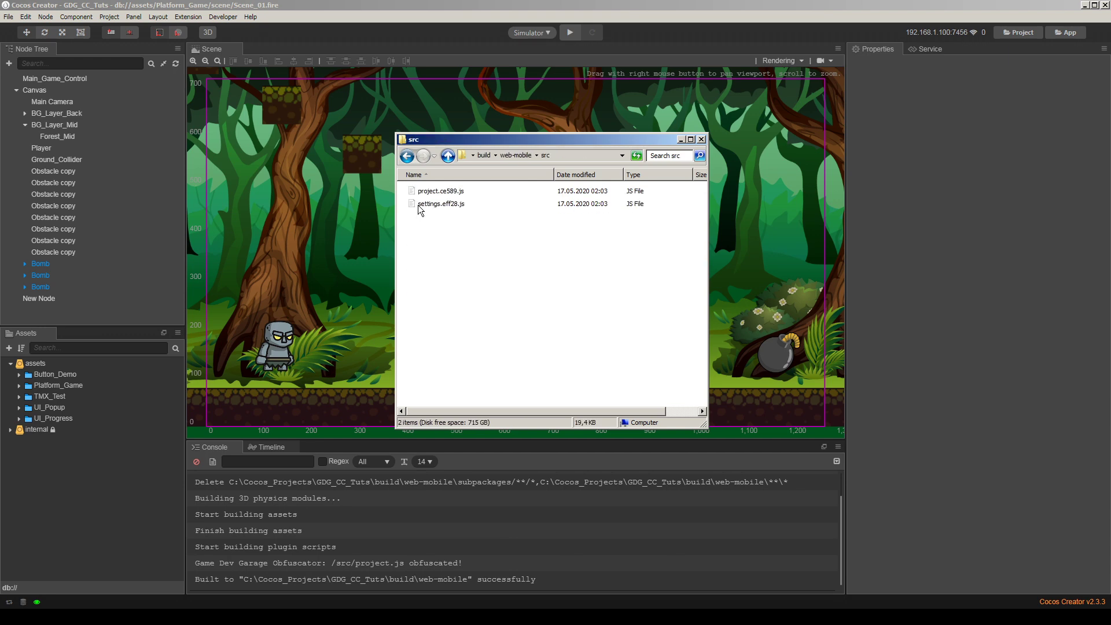
double_click(439, 191)
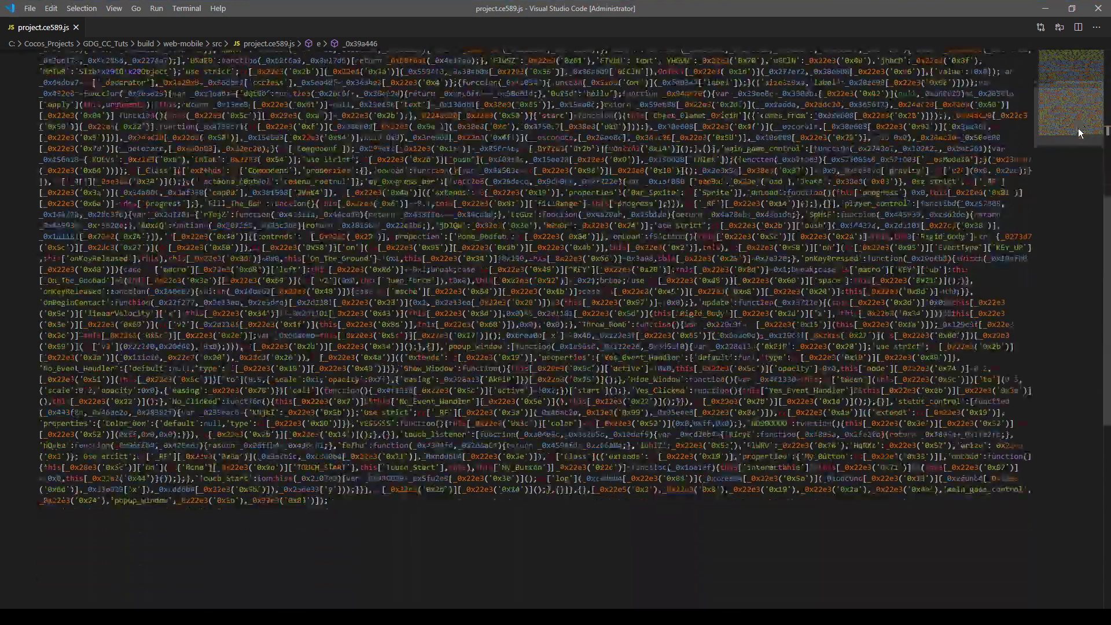
scroll(down, 3)
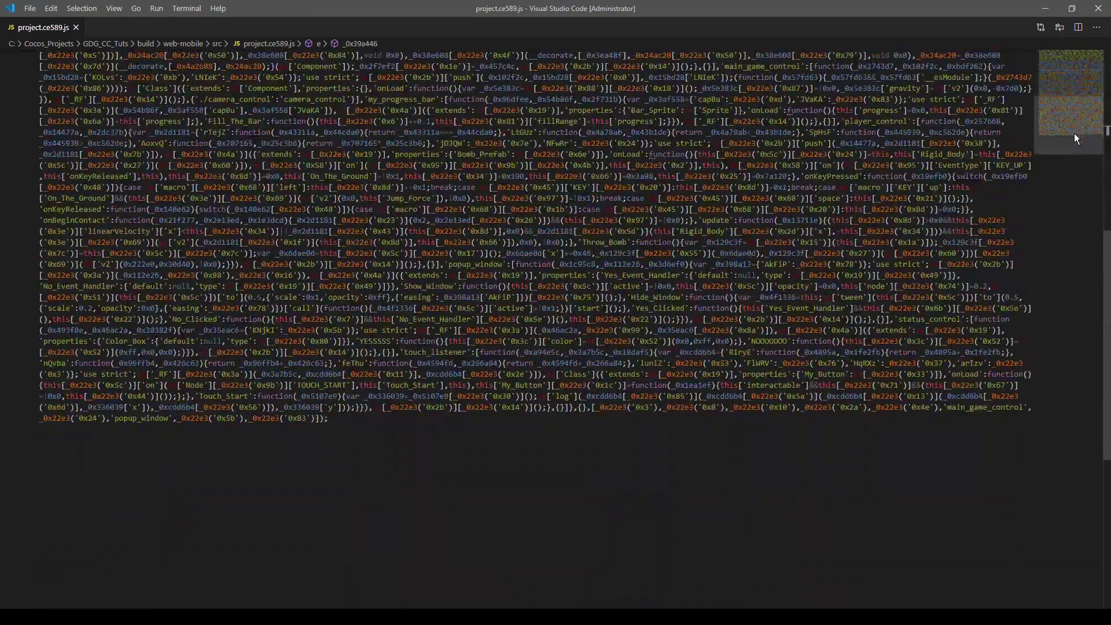